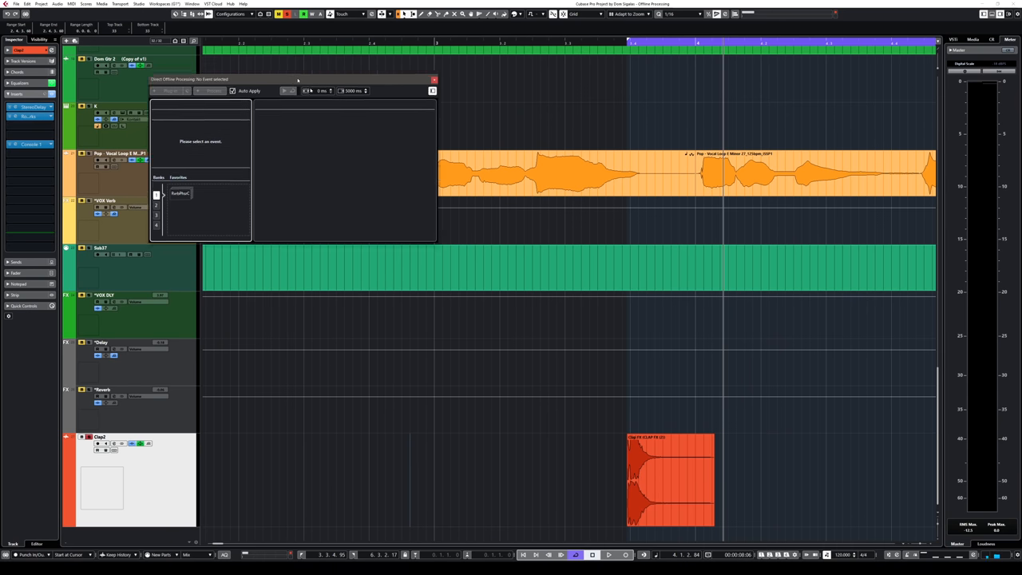
# Target the Clap FX event in Direct Offline Processing and list the available processes.
pyautogui.moveTo(297, 80); pyautogui.dragTo(372, 214)
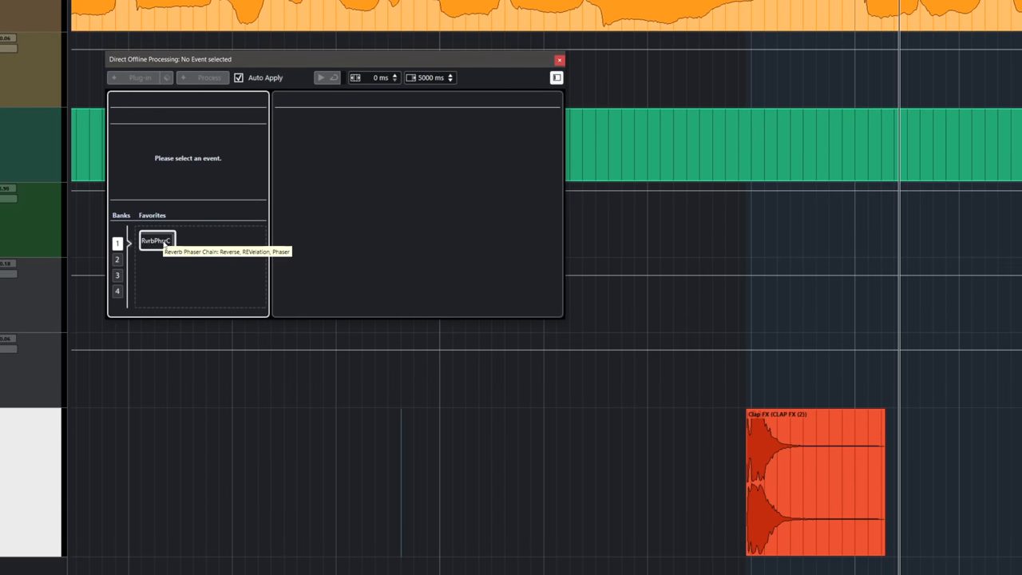
pyautogui.click(815, 479)
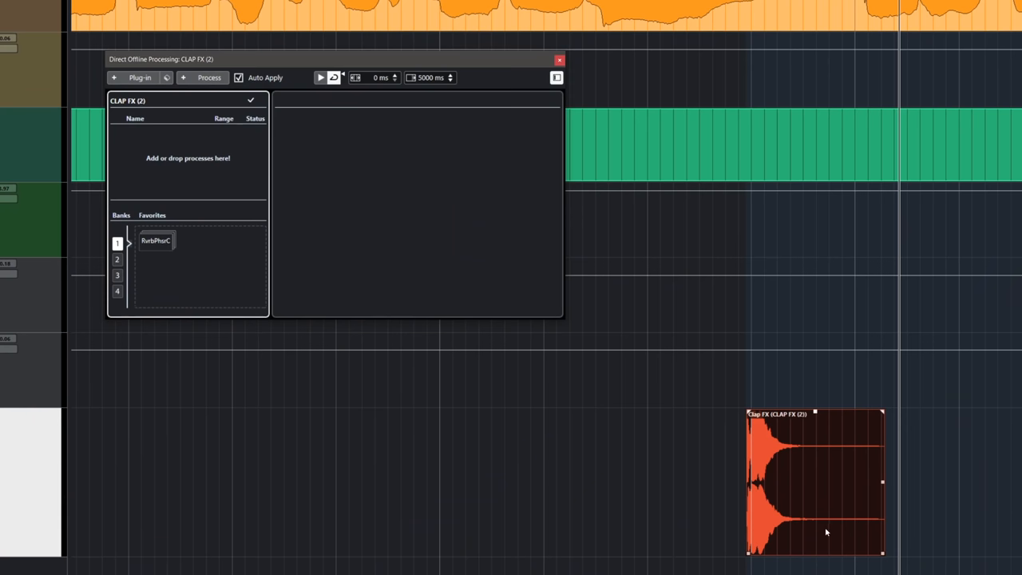
pyautogui.click(209, 76)
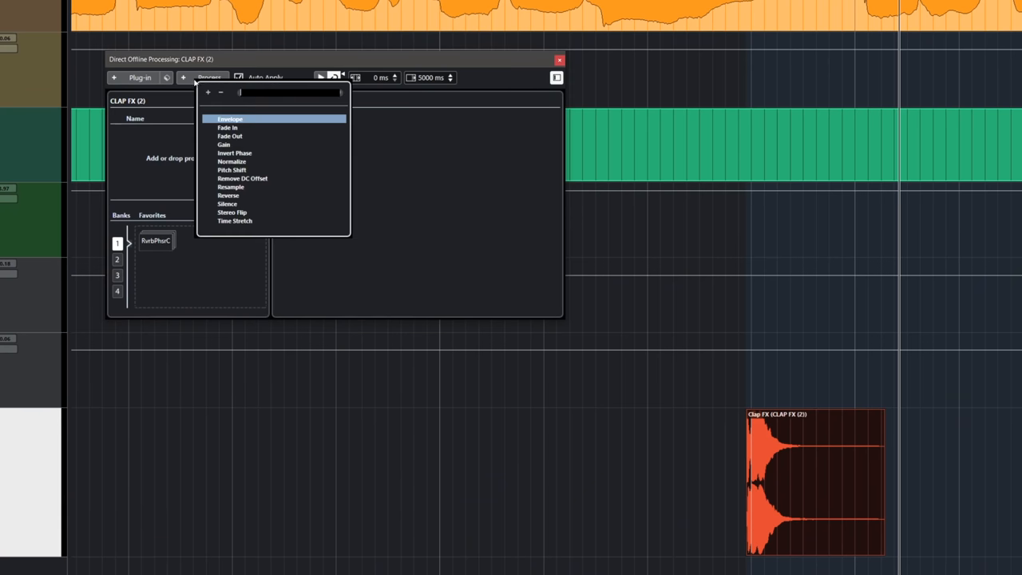